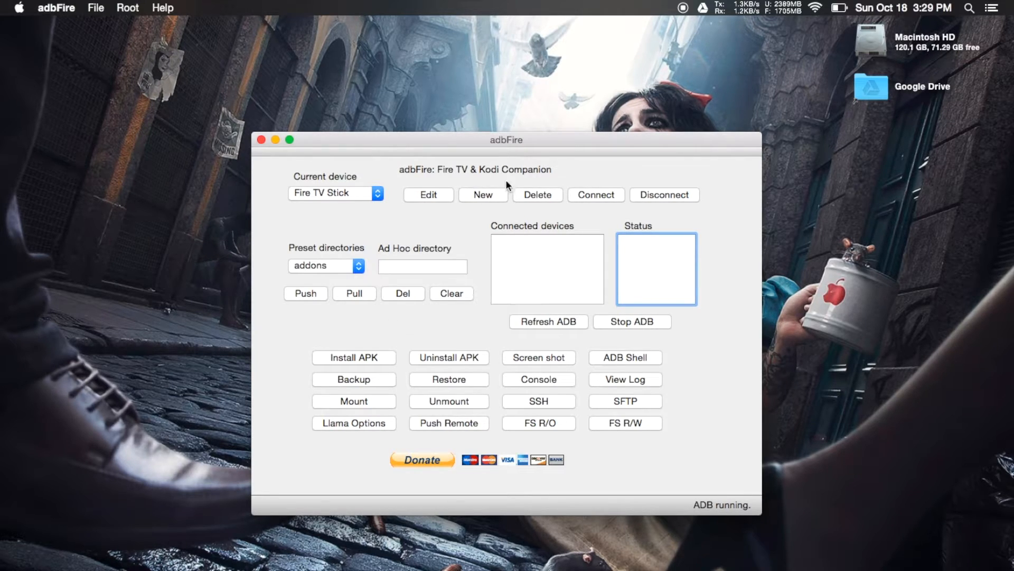
Connect to the Fire TV Stick at 192.168.0.27:5555, dismissing the device-address alert.
left_click(483, 195)
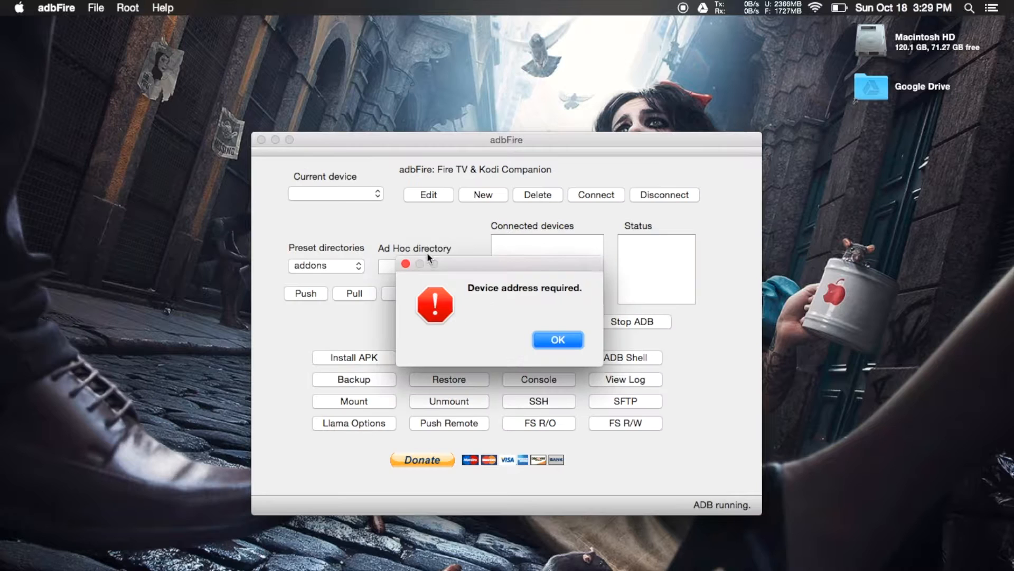
left_click(558, 339)
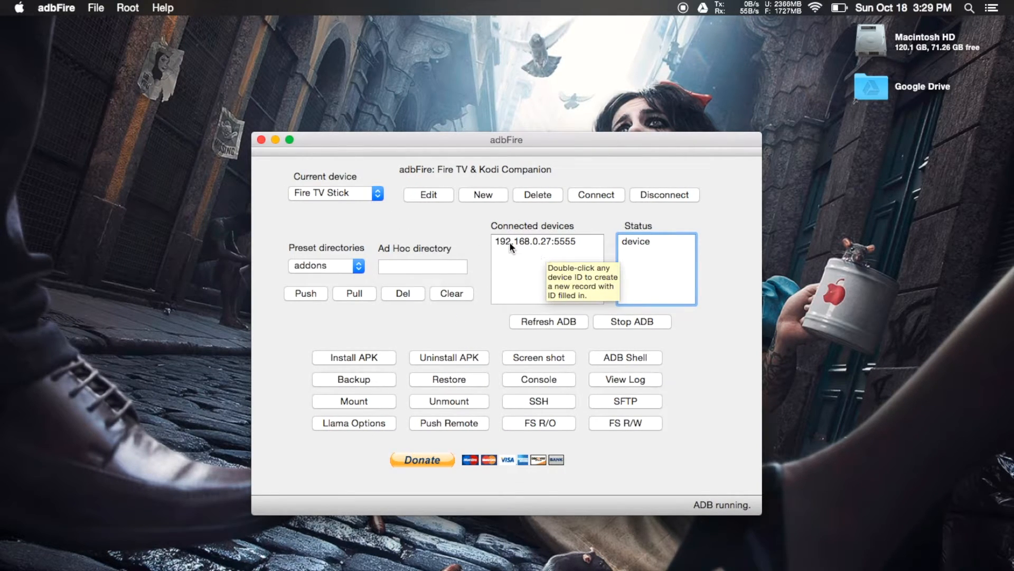
Select the connected Fire TV Stick and choose Install FireStarter from the File menu.
left_click(541, 241)
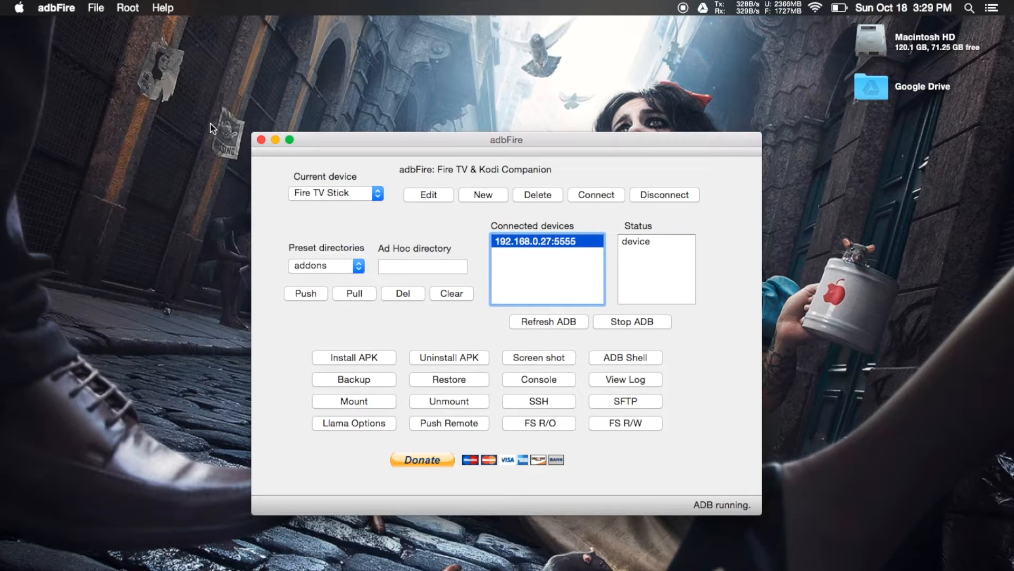
left_click(95, 8)
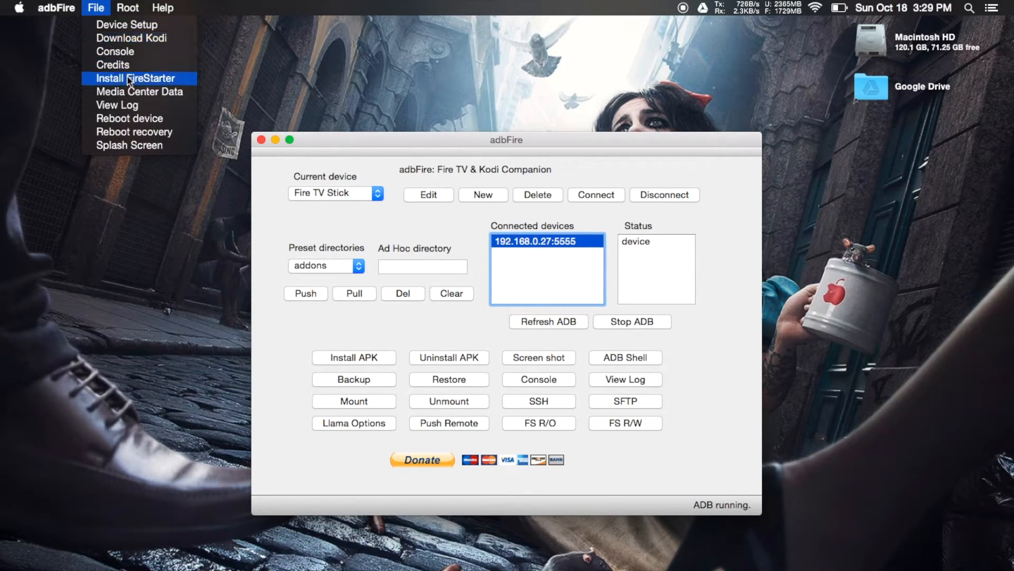
left_click(135, 78)
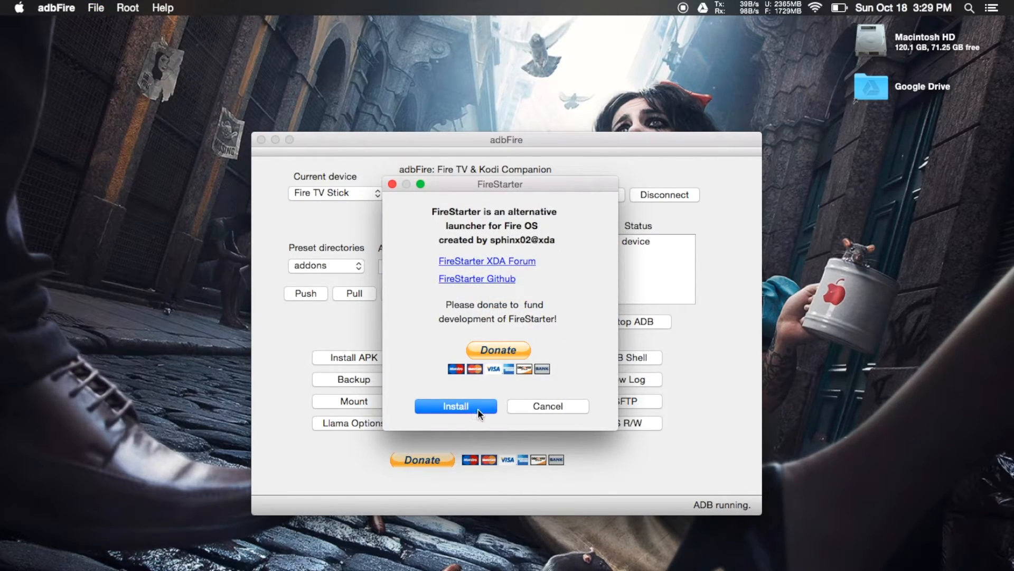
mouse_move(479, 412)
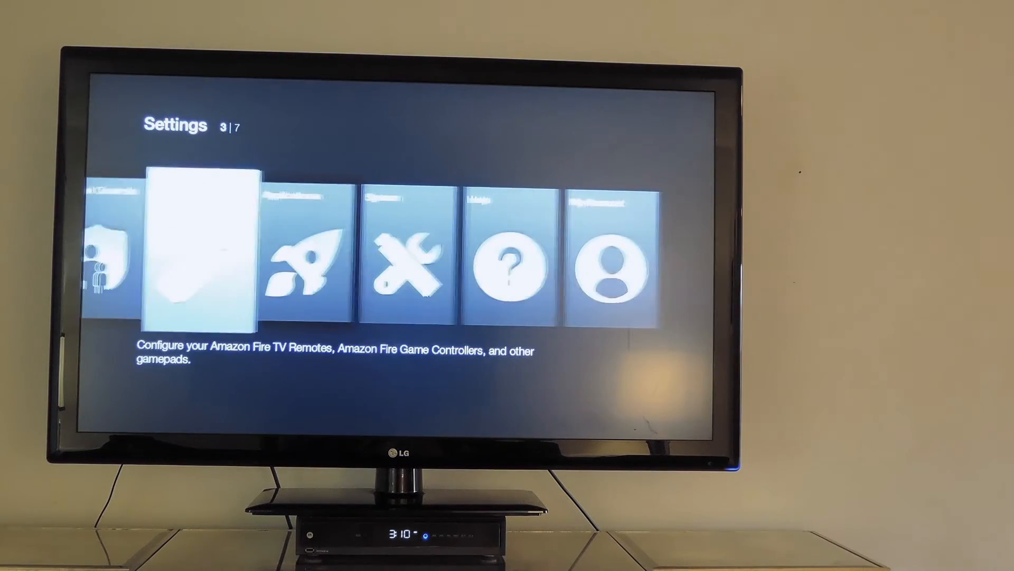
Move right through the Fire TV Settings categories with the remote.
key("right")
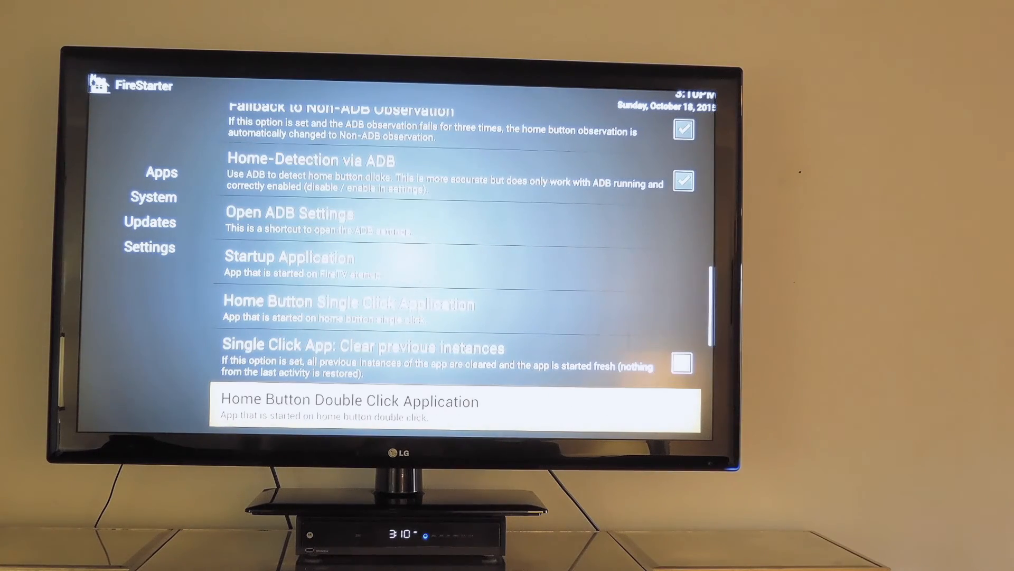
Open FireStarter's Home Button Double Click Application setting to list Kodi and other apps.
left_click(348, 402)
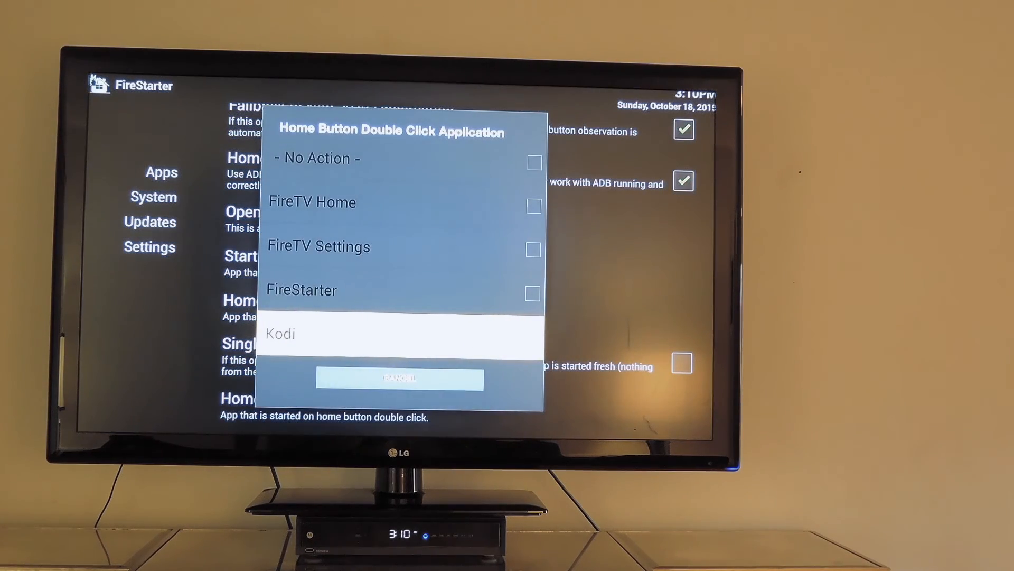